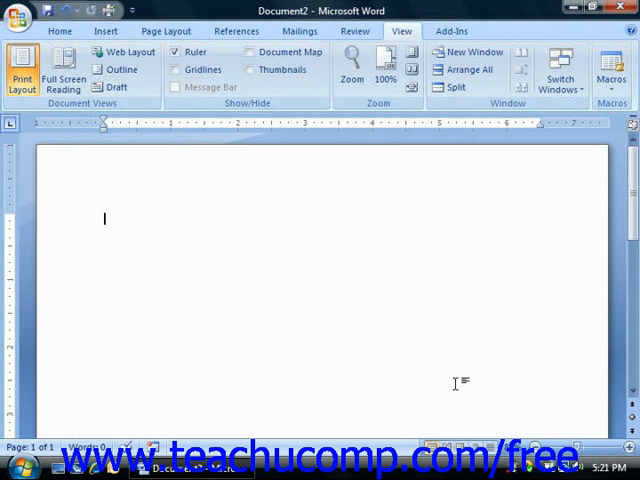
mouse_move(440, 368)
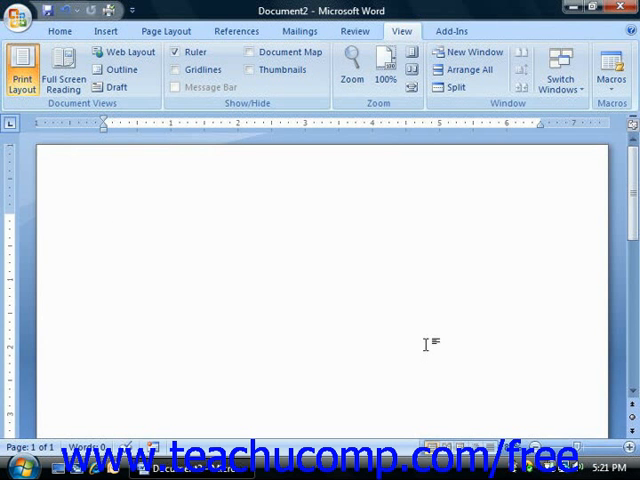
- Peek at the available macro options and dismiss them without choosing one
click(612, 72)
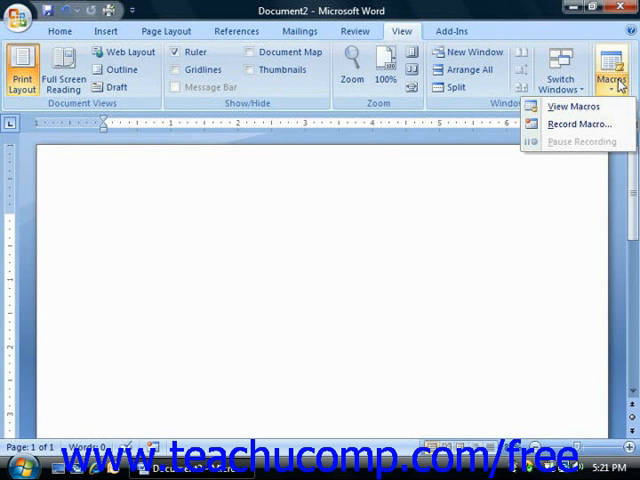
mouse_move(572, 108)
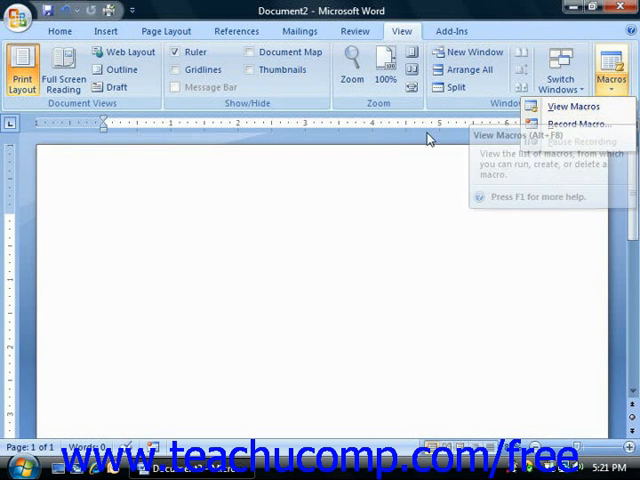
mouse_move(380, 160)
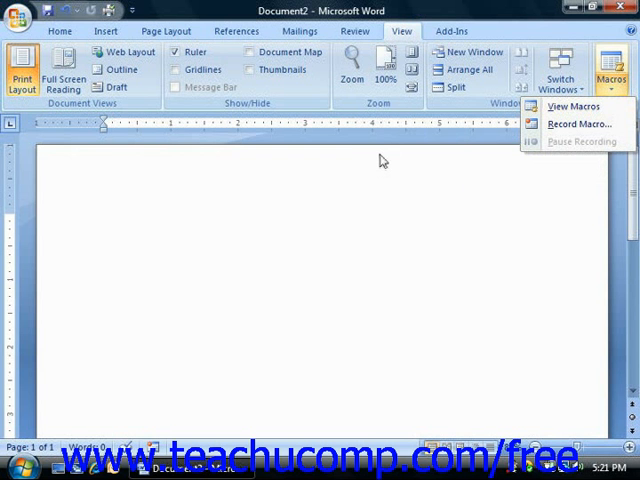
mouse_move(368, 164)
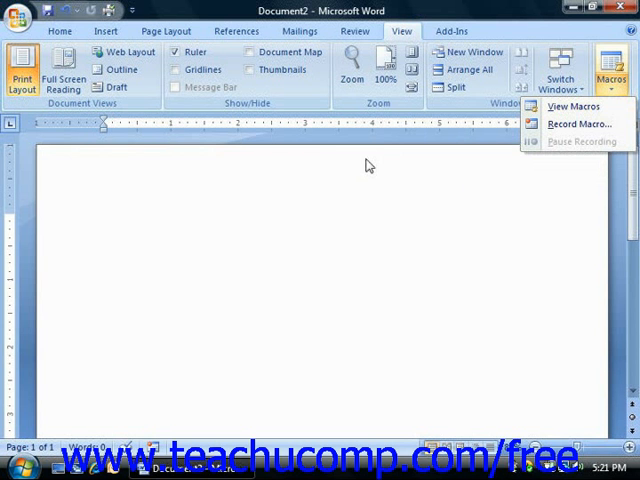
click(316, 160)
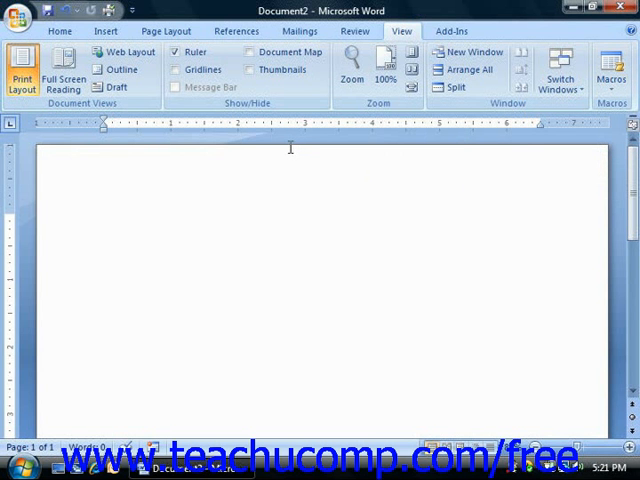
mouse_move(280, 140)
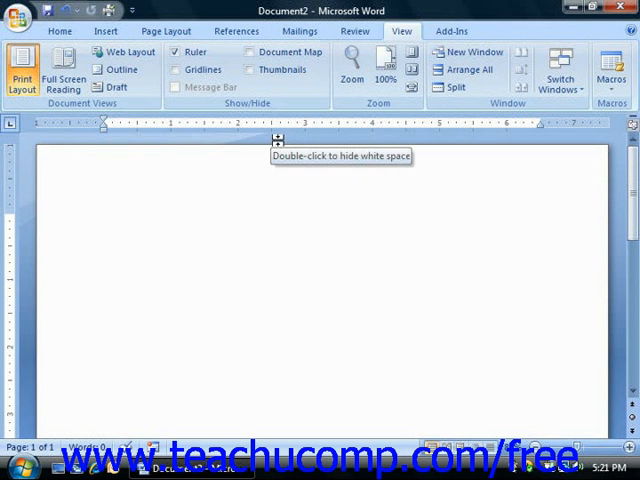
- Reach the Customize page of Word Options via the Office button
click(20, 14)
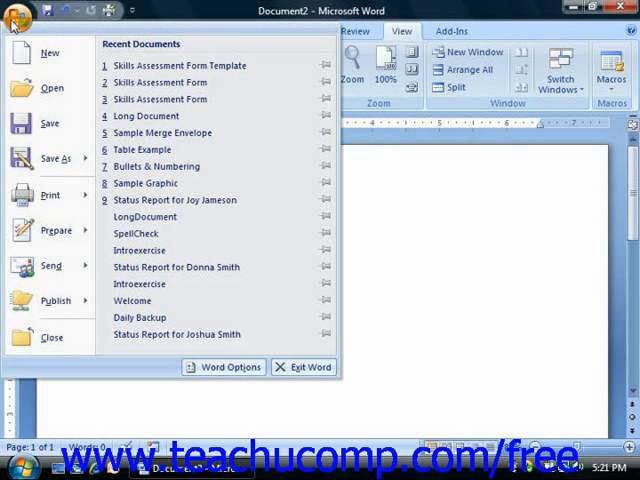
mouse_move(230, 368)
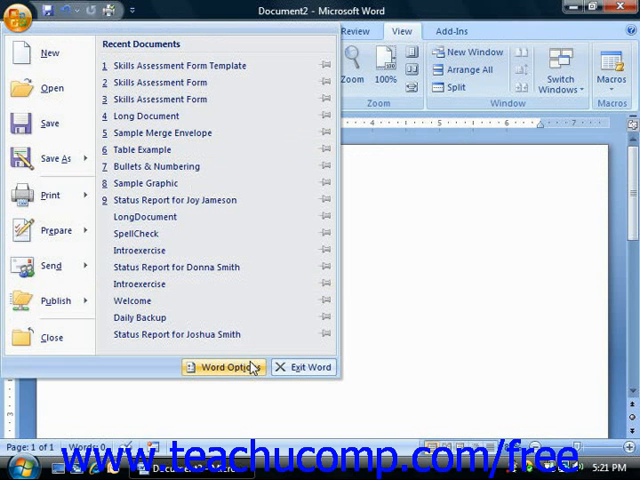
mouse_move(252, 368)
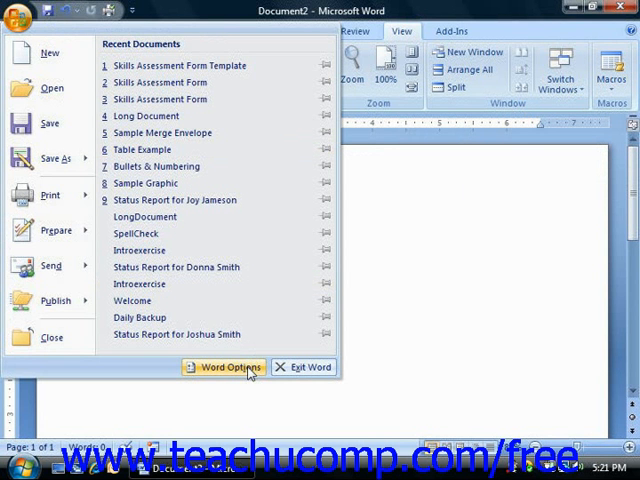
click(228, 368)
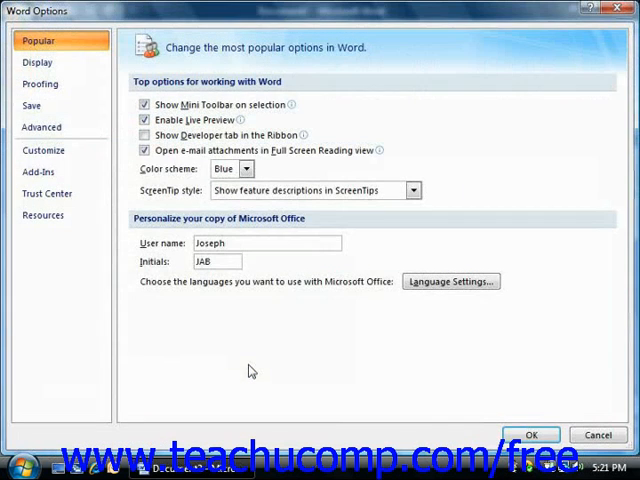
mouse_move(244, 352)
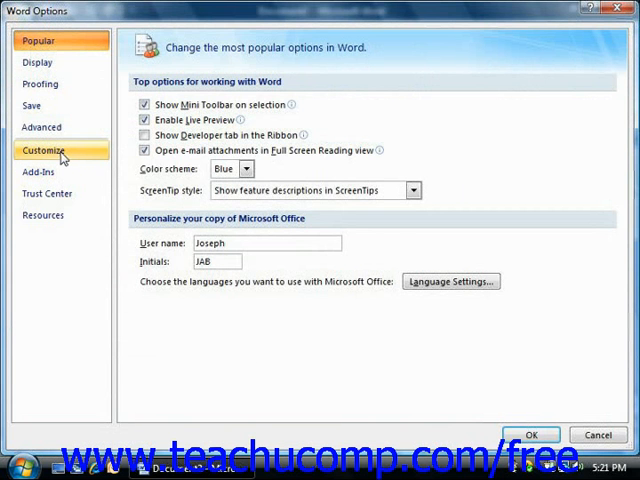
click(54, 152)
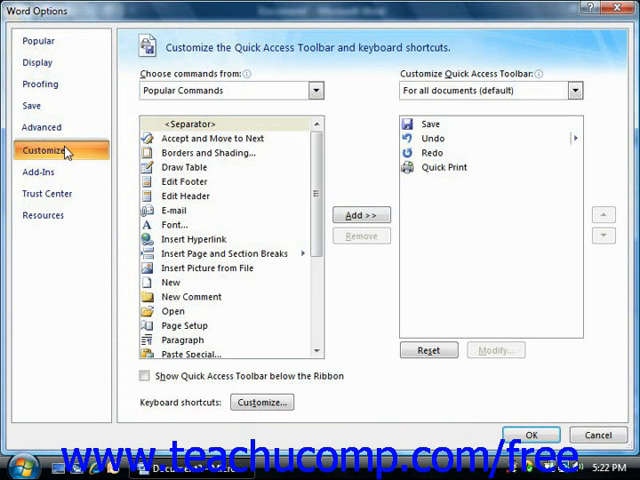
mouse_move(88, 150)
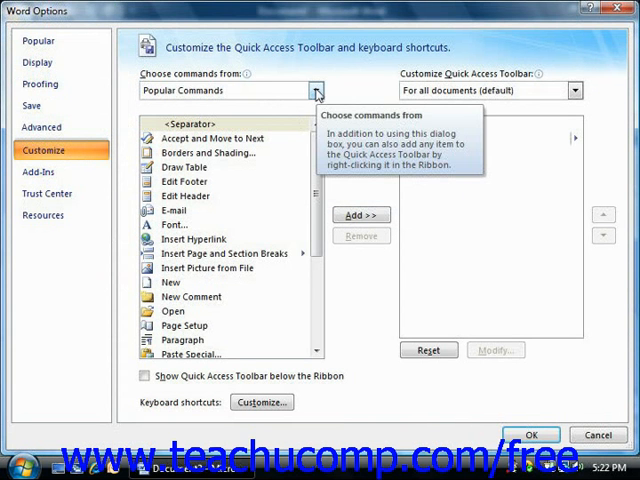
- From the Macros category, add Project.NewMacros.MyMacro to the Quick Access Toolbar list
click(316, 90)
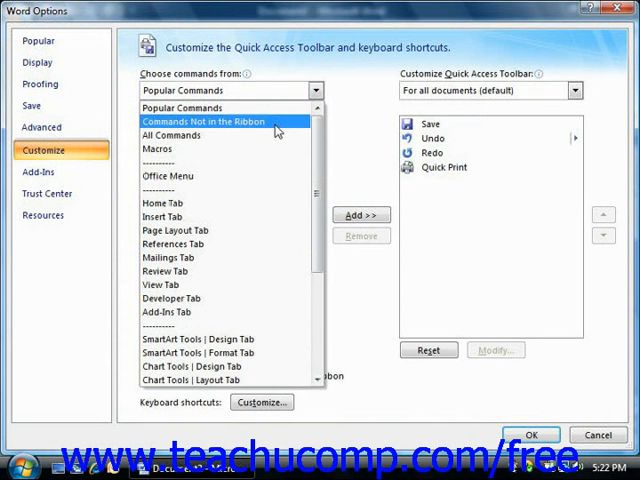
mouse_move(250, 148)
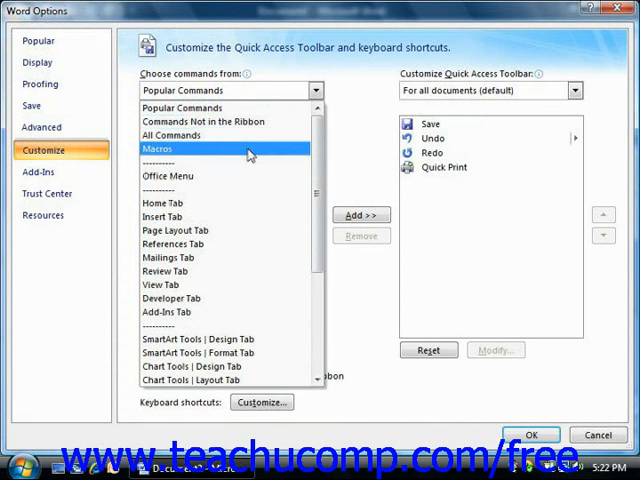
click(158, 148)
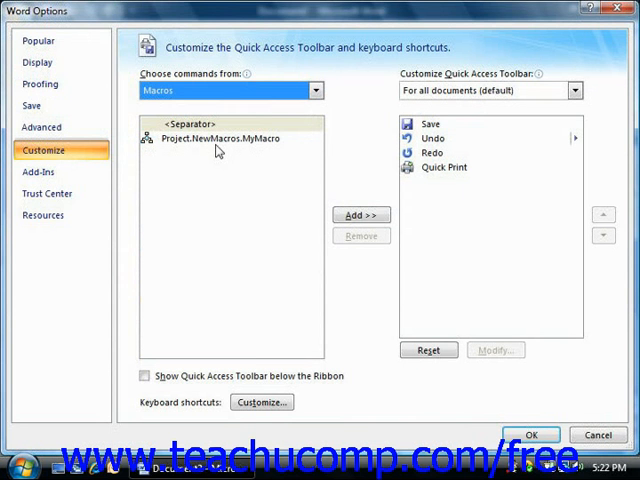
mouse_move(212, 148)
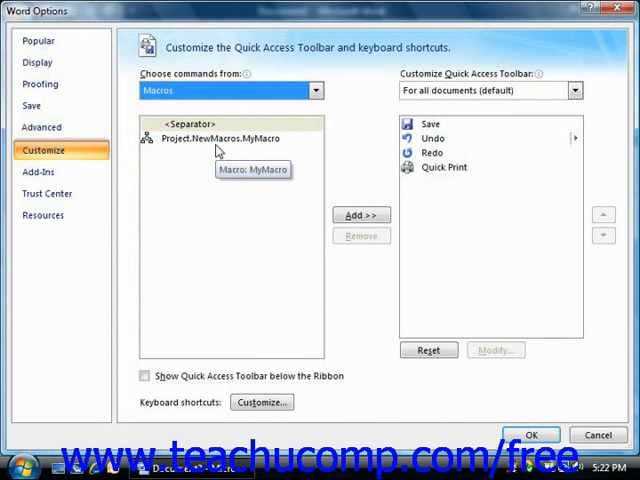
click(224, 136)
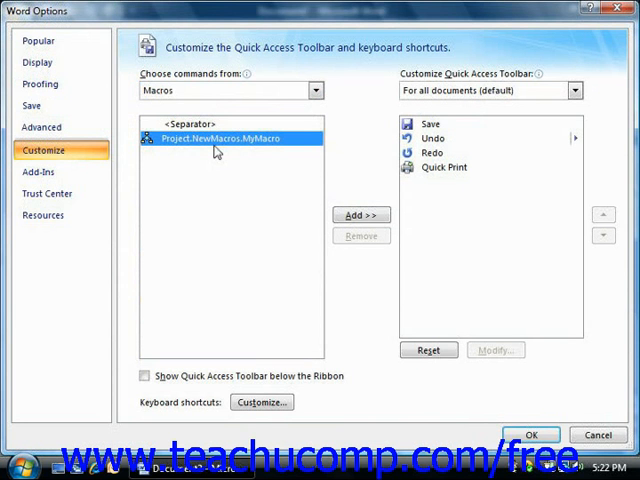
mouse_move(284, 182)
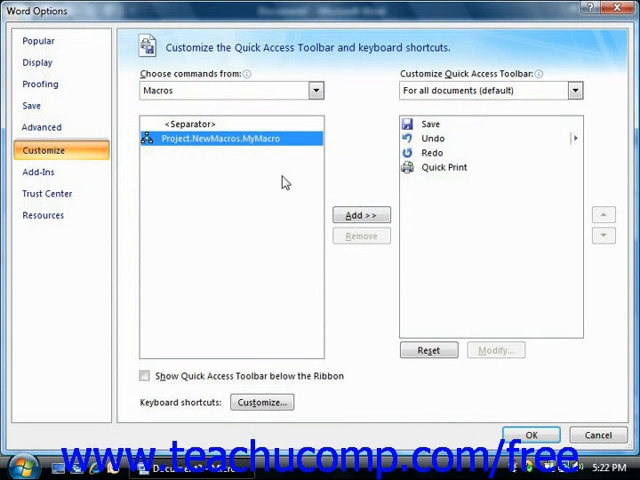
mouse_move(360, 214)
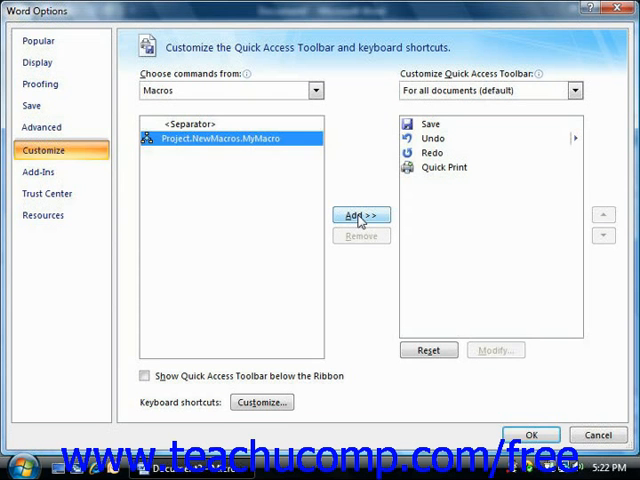
click(360, 214)
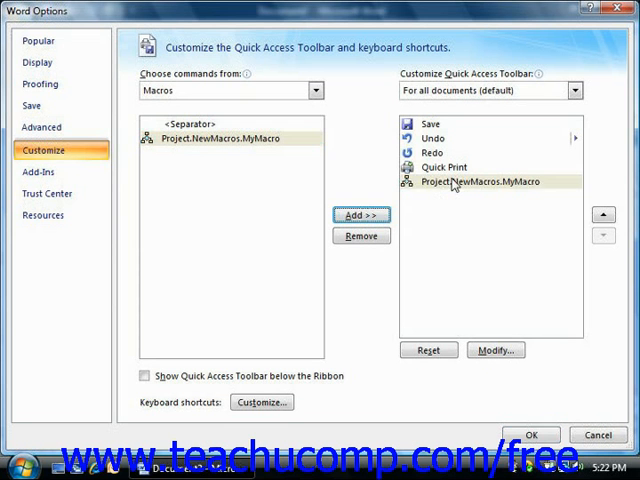
click(490, 184)
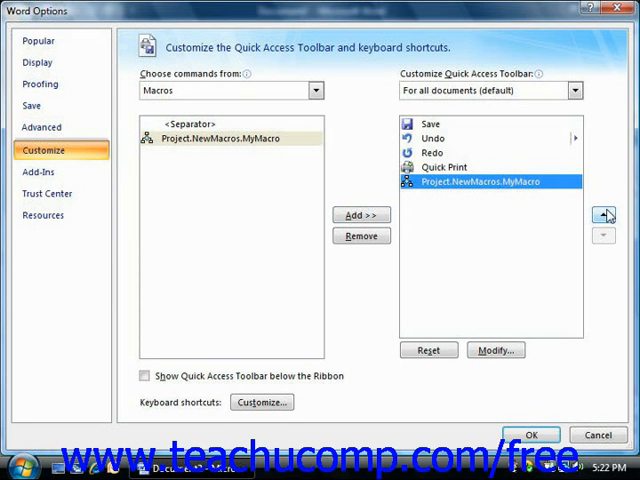
click(604, 208)
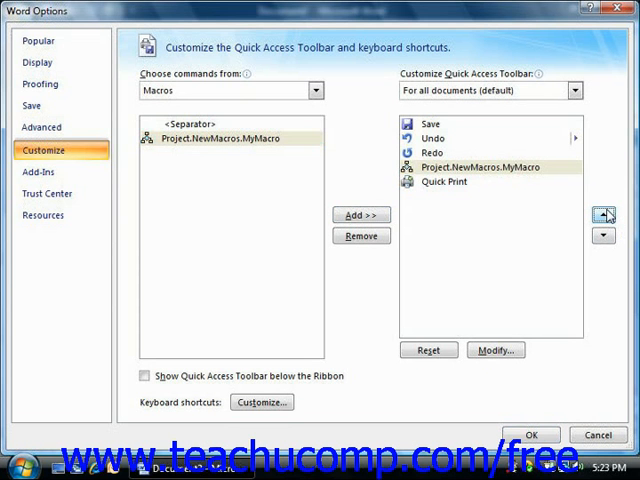
click(604, 208)
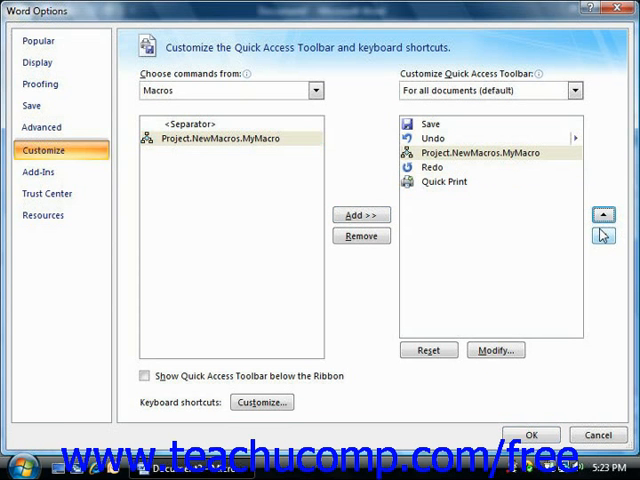
click(604, 236)
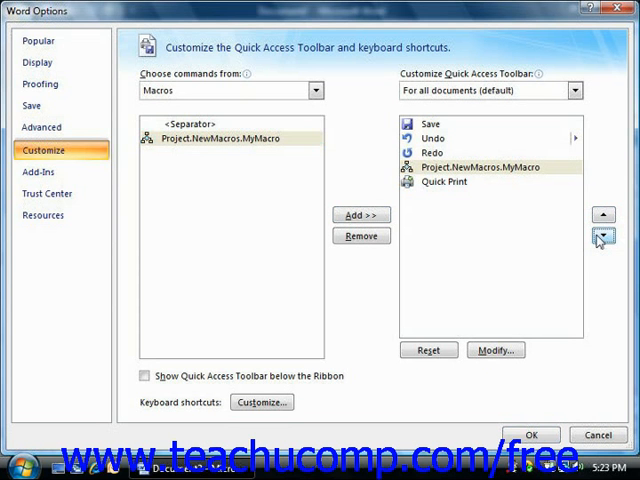
click(604, 236)
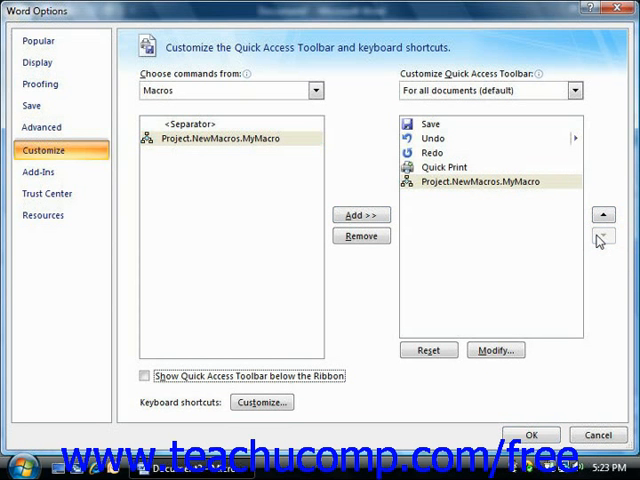
click(484, 180)
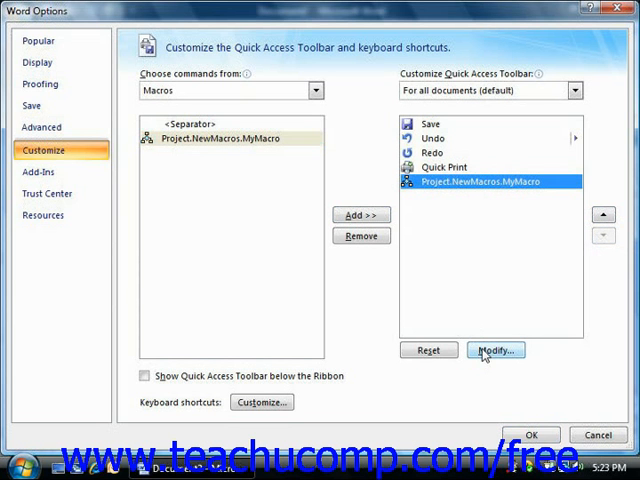
- Assign the smiley-face icon to the MyMacro command in the Modify Button dialog
click(496, 350)
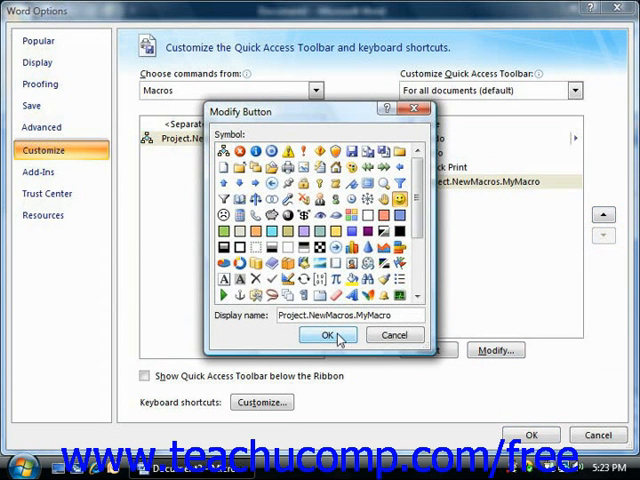
click(328, 336)
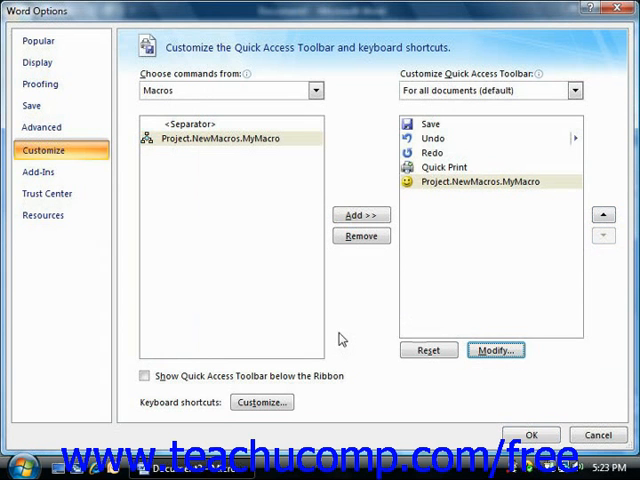
mouse_move(338, 332)
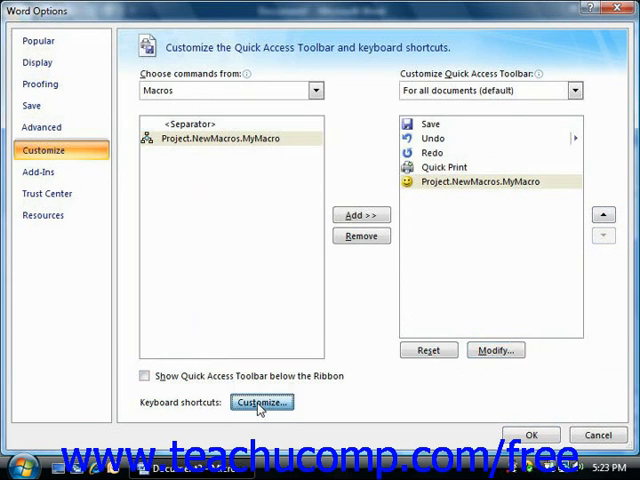
- In the keyboard shortcut settings, save changes in Document2
click(262, 400)
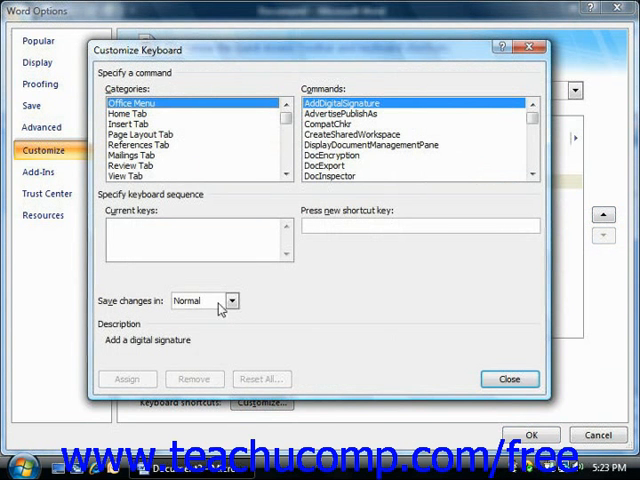
mouse_move(148, 310)
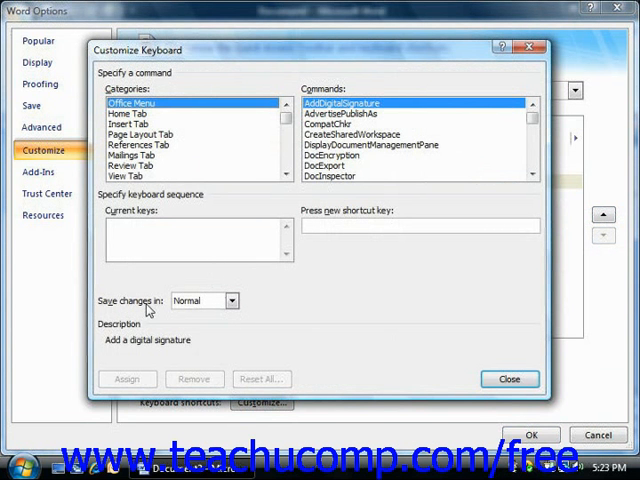
click(232, 300)
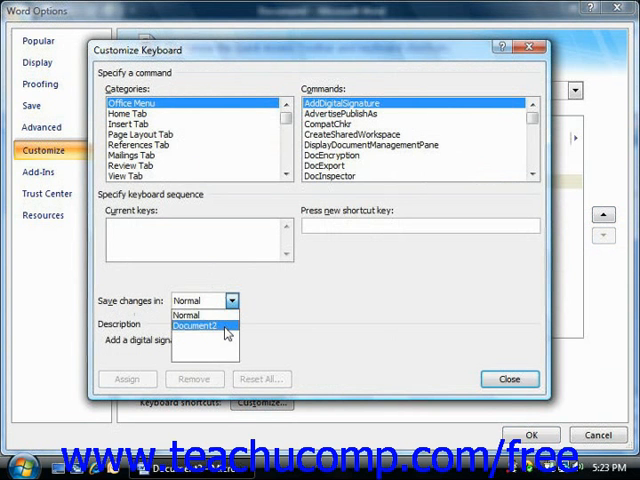
click(202, 324)
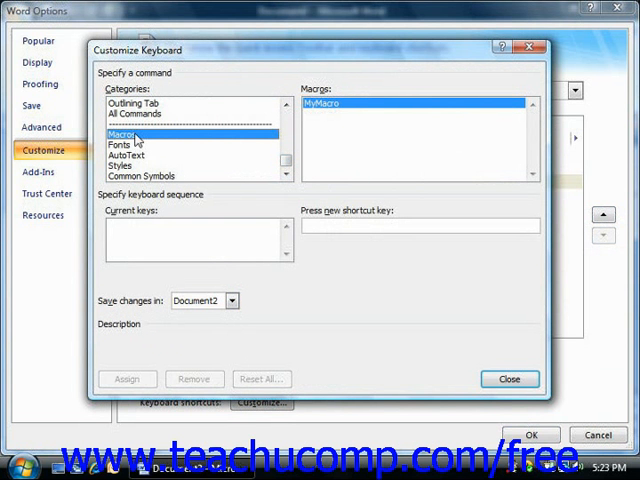
mouse_move(208, 142)
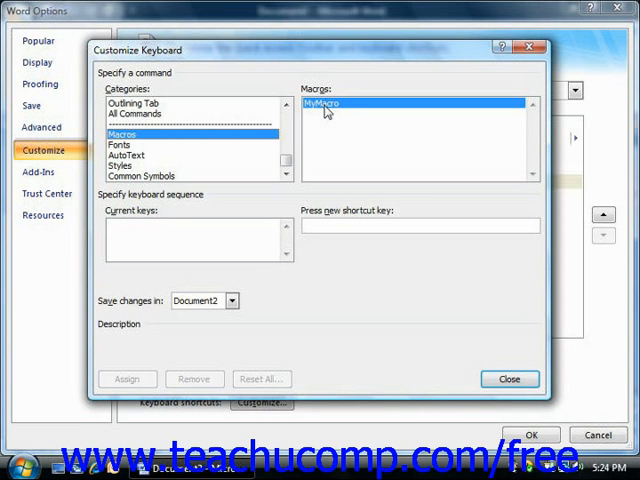
mouse_move(328, 110)
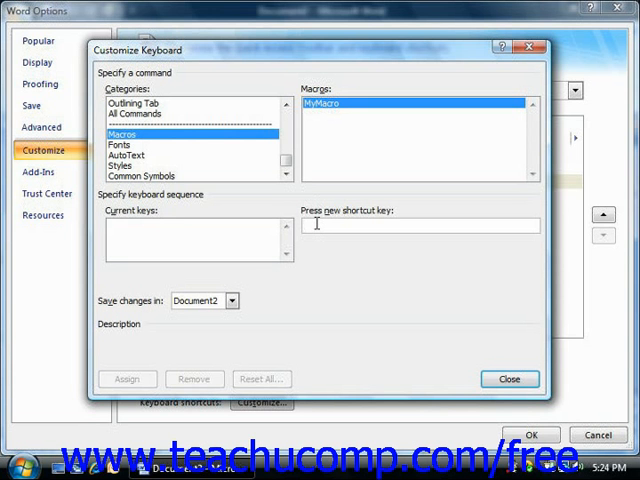
- Enter Alt+Shift+B as MyMacro's new shortcut key and close the dialog
click(420, 224)
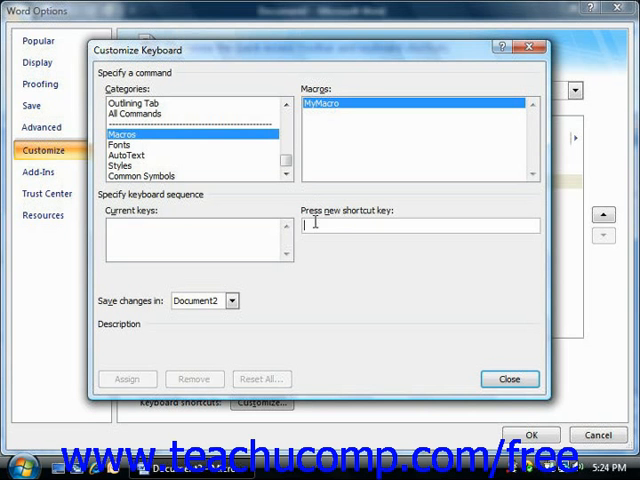
text(Alt+Shift+B)
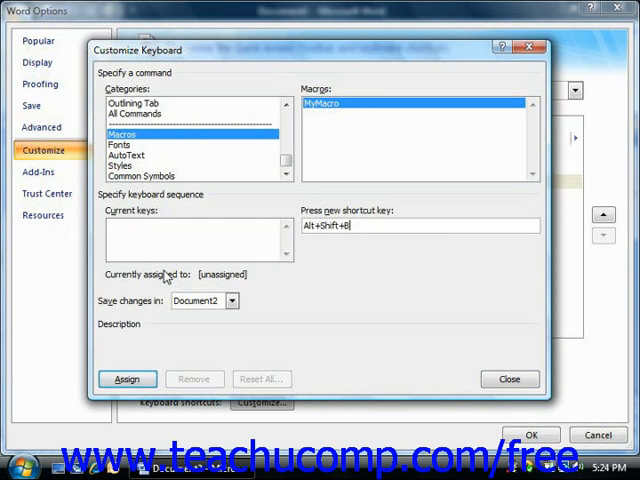
mouse_move(208, 284)
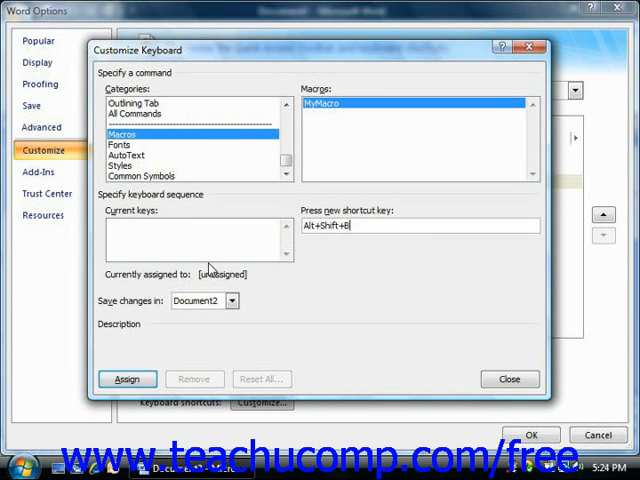
mouse_move(208, 288)
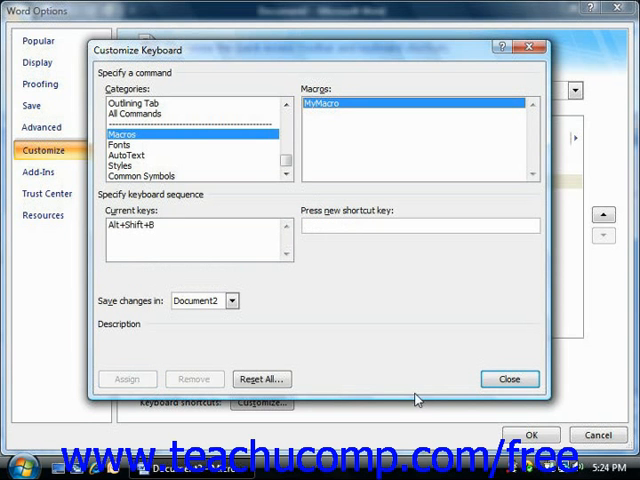
click(508, 378)
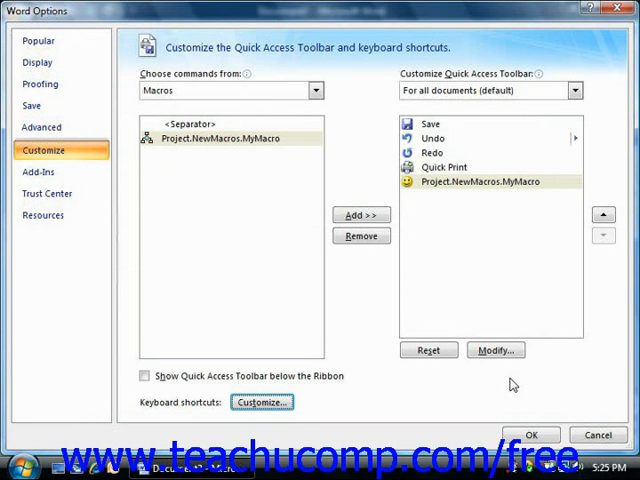
mouse_move(508, 384)
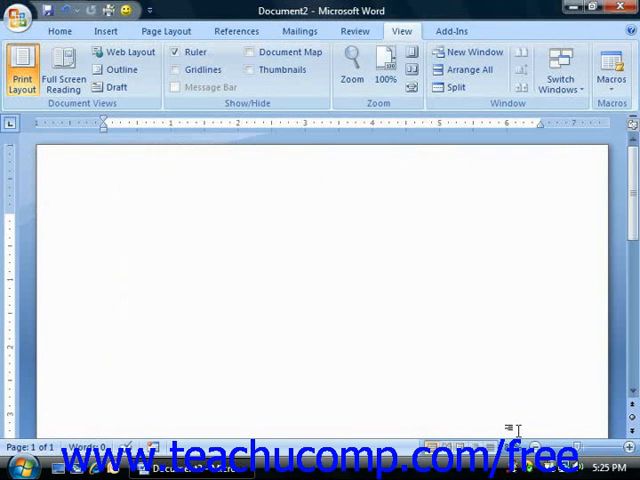
- Return focus to the blank Document2 page
click(178, 270)
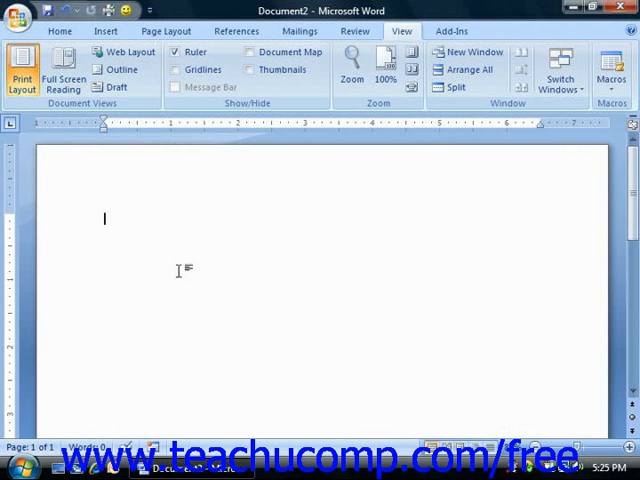
mouse_move(118, 220)
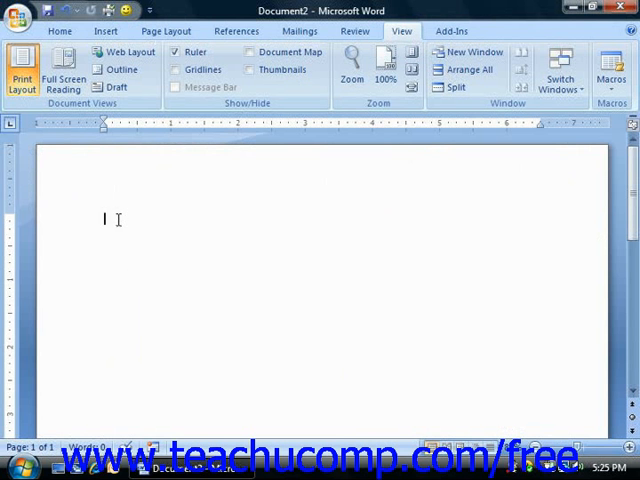